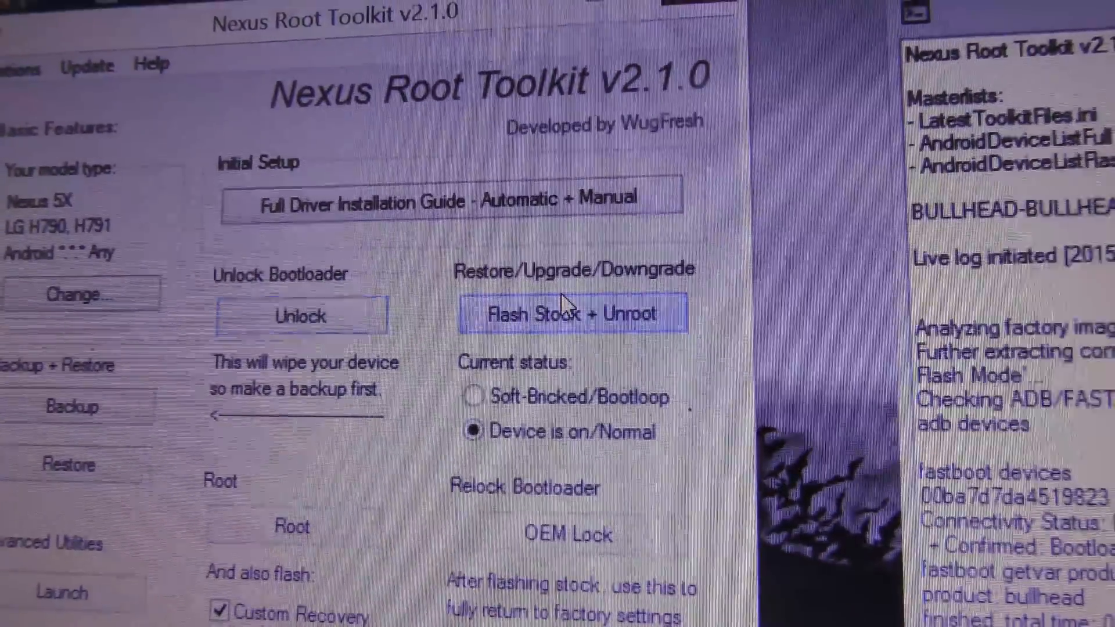
Launch Flash Stock + Unroot for the Nexus 5X with 'Device is on/Normal' selected.
left_click(571, 315)
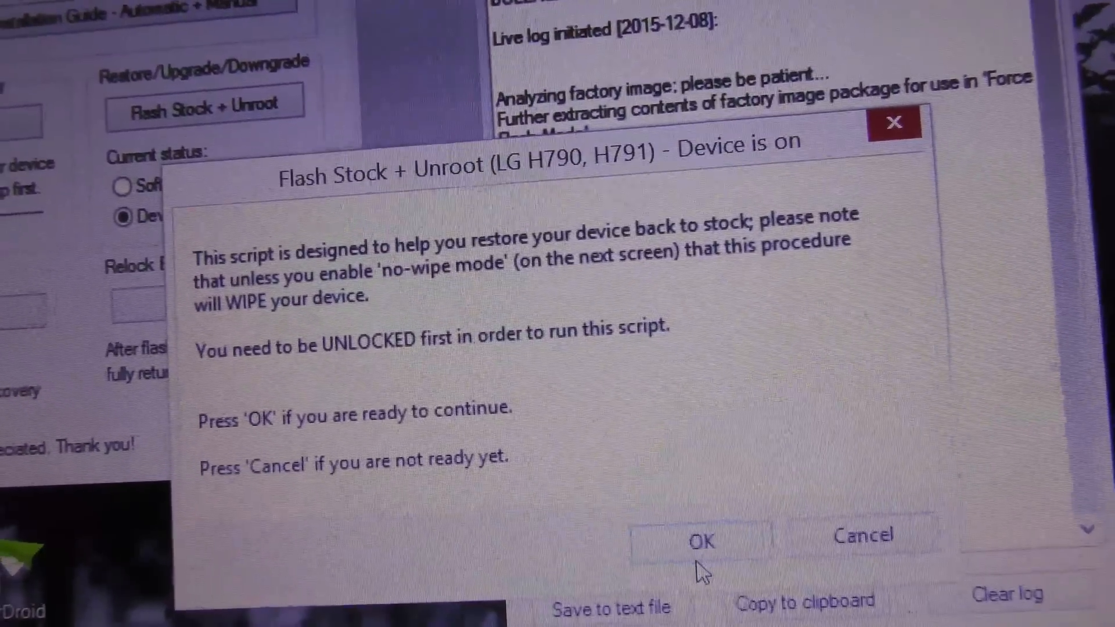
left_click(701, 541)
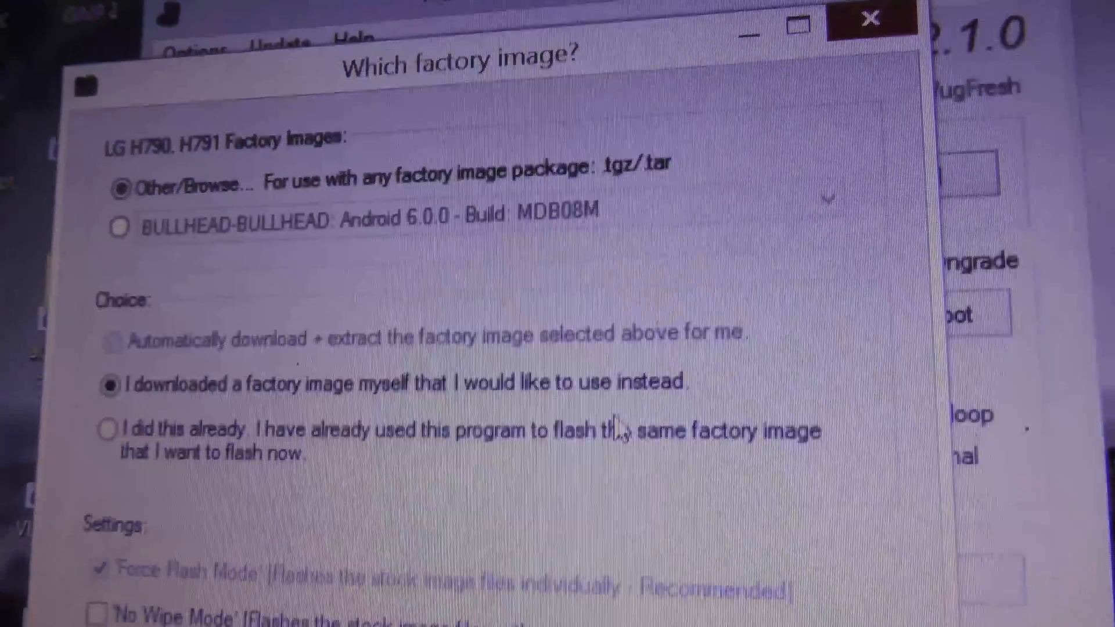
Scroll the 'Which factory image?' options to reach Other/Browse.
scroll("down", 3)
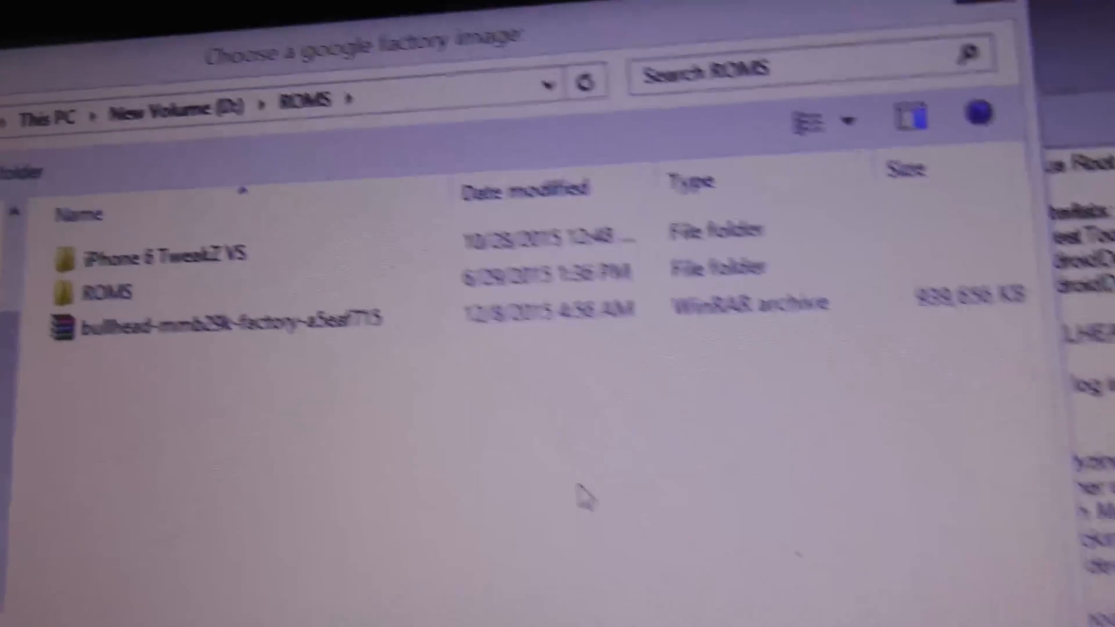
Select the ROMS folder on D: in the factory image picker.
left_click(185, 324)
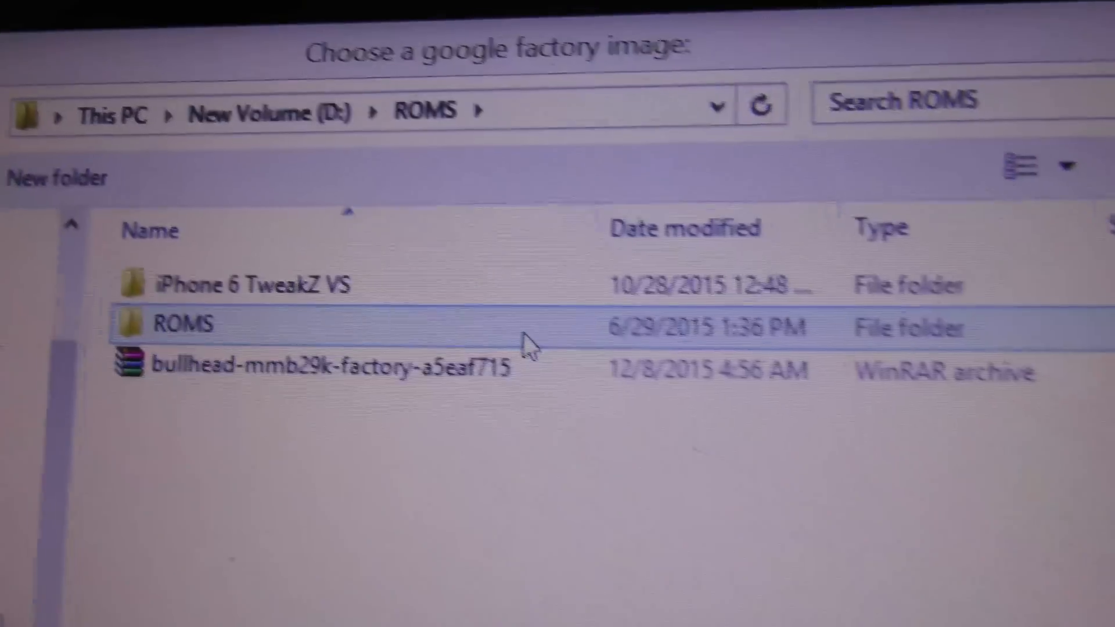